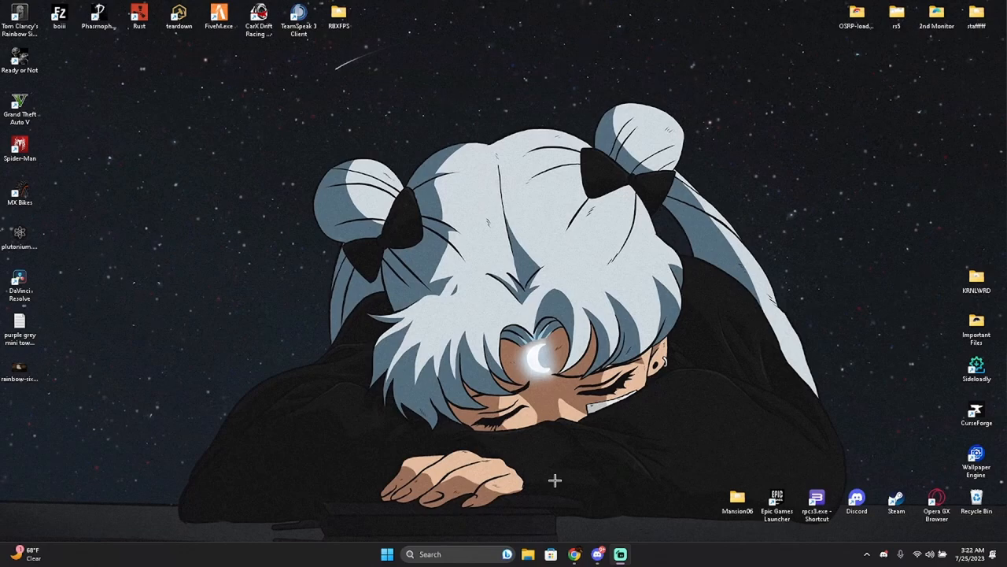
mouse_move(595, 453)
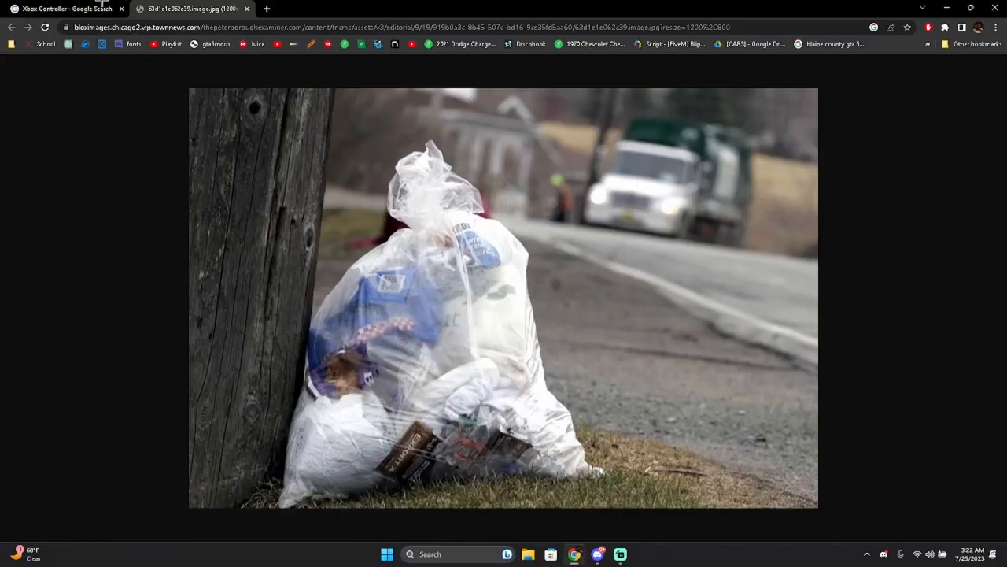
Switch to the Xbox Controller search and show its image results
click(63, 9)
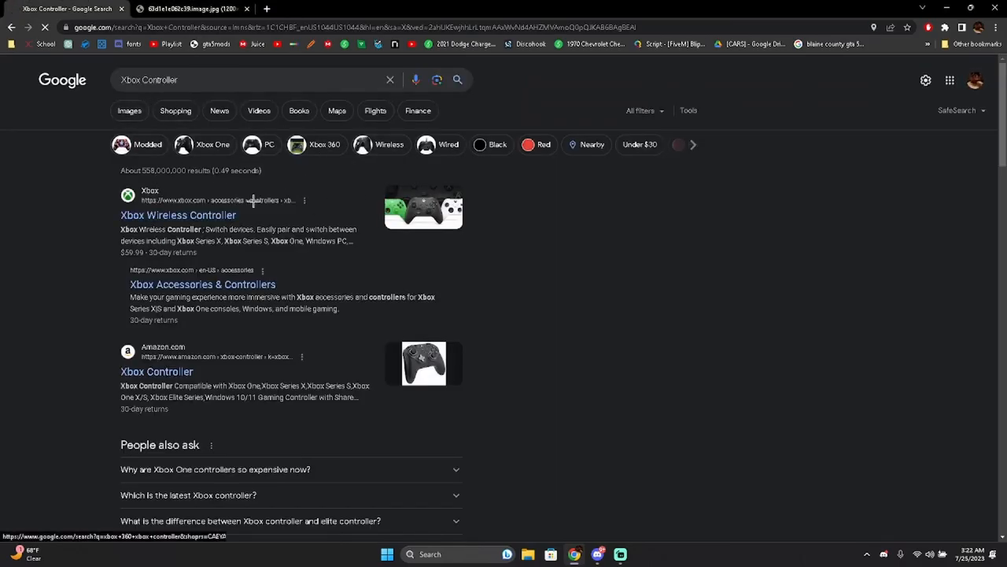
click(129, 110)
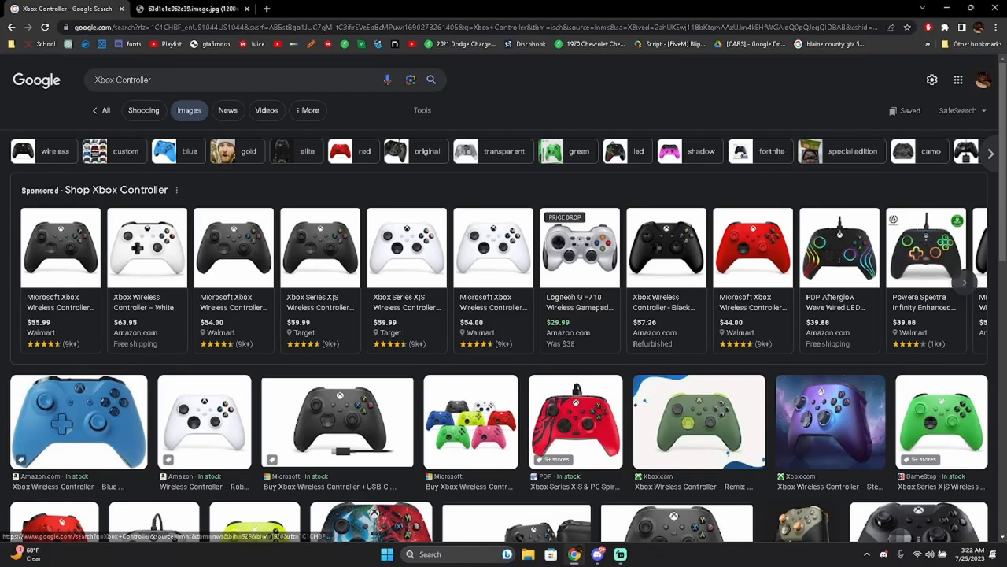
Run a search for just 'xim' and show its image results
click(266, 10)
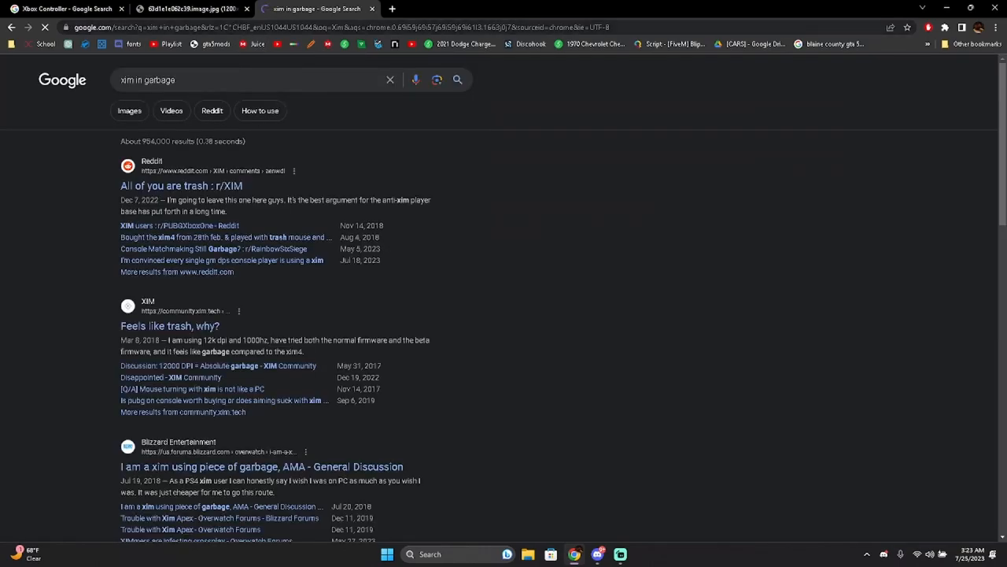
click(236, 79)
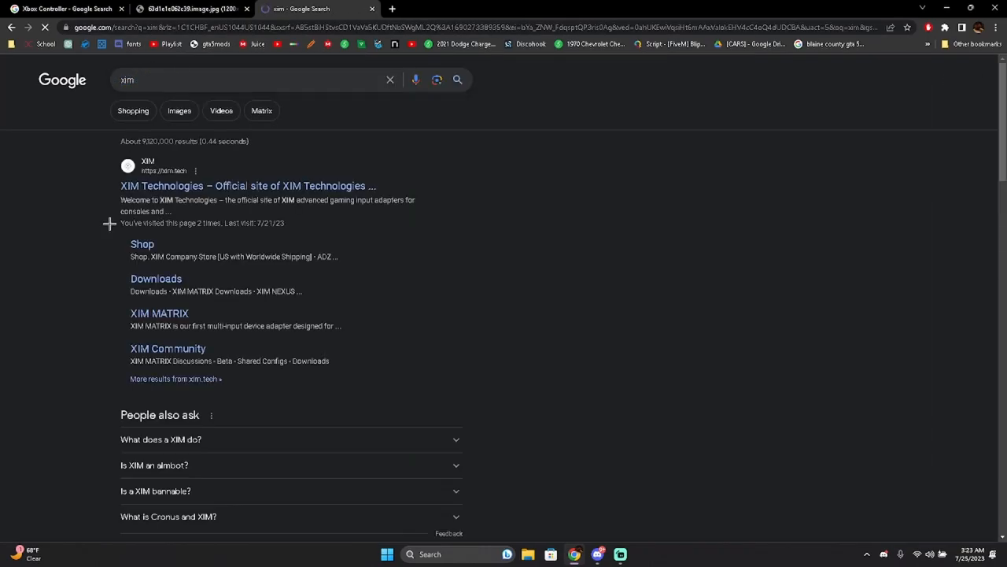
click(179, 111)
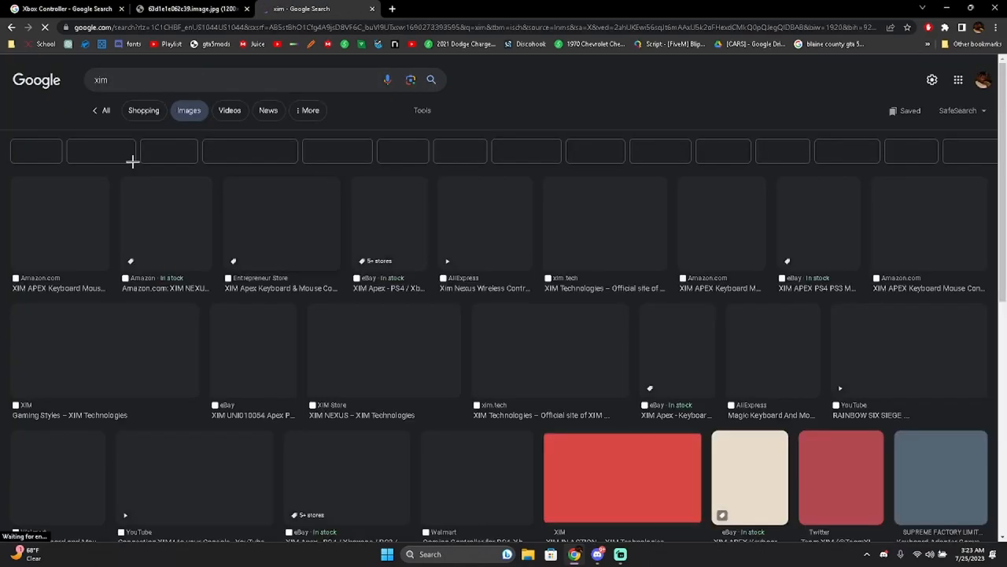
Revisit the Xbox Controller images and the trash bag photo, then end on a fresh tab
click(60, 224)
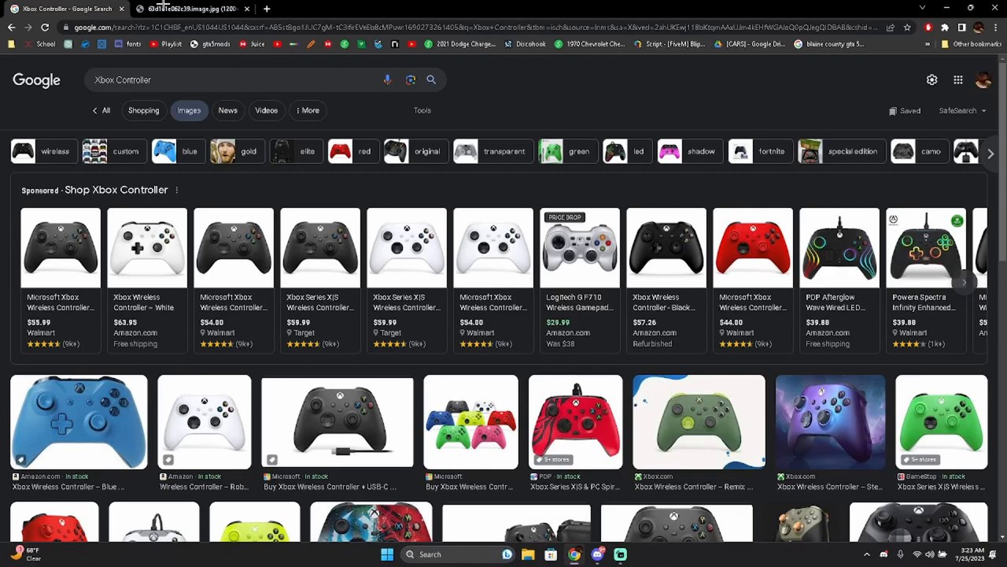
click(192, 9)
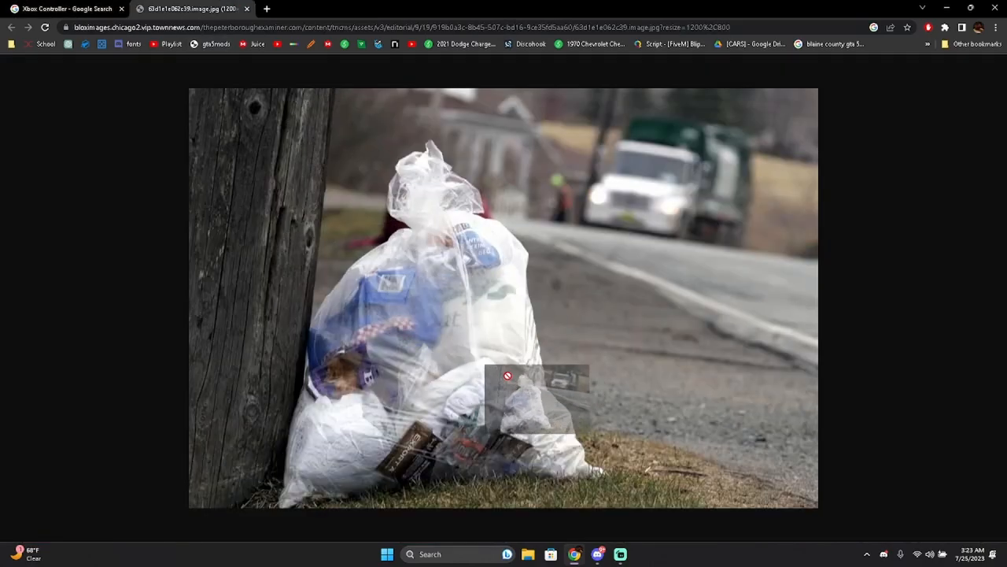
click(268, 10)
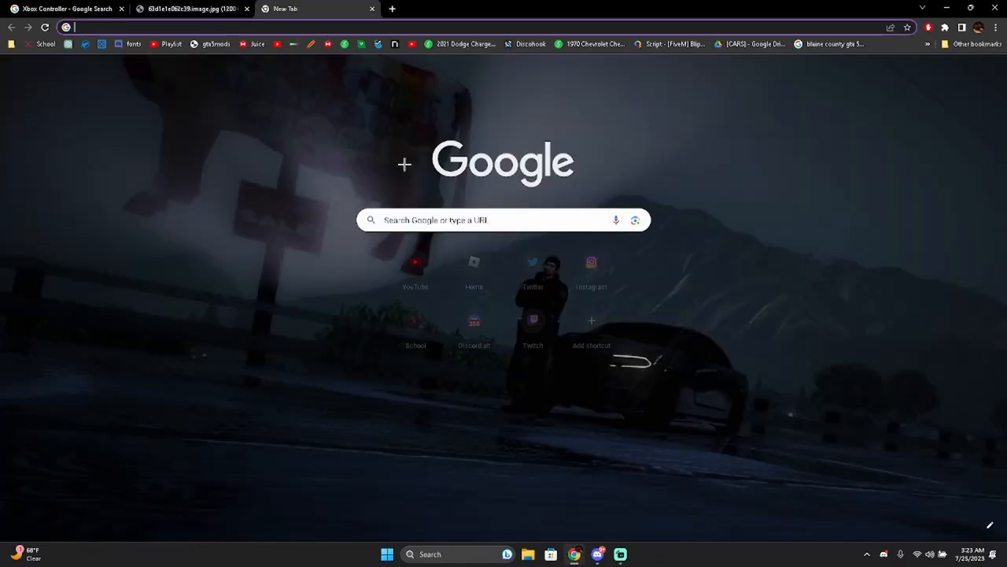
Search images for 'Cord', preview the black and orange extension cords, then return to the trash bag photo
text(Cord)
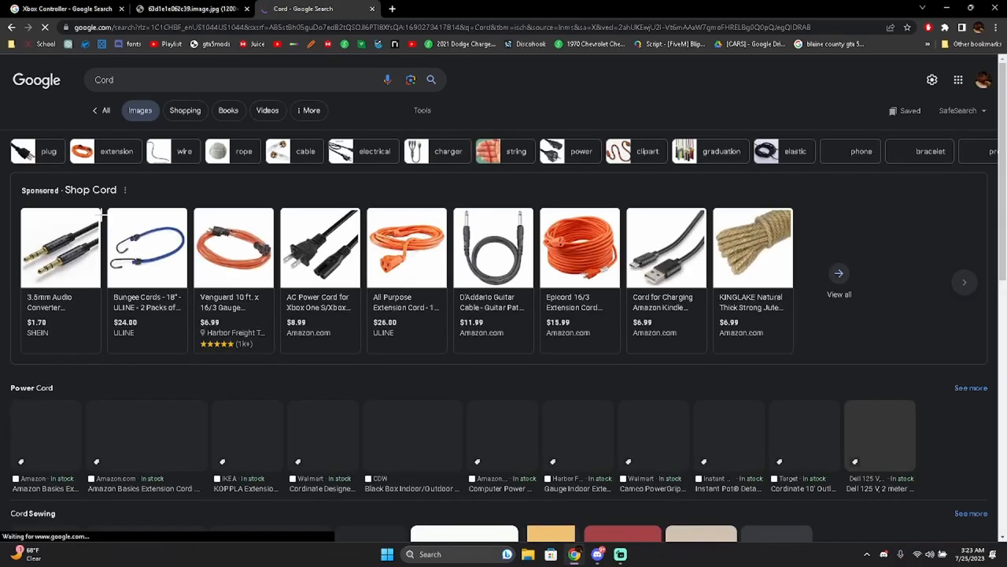
click(145, 296)
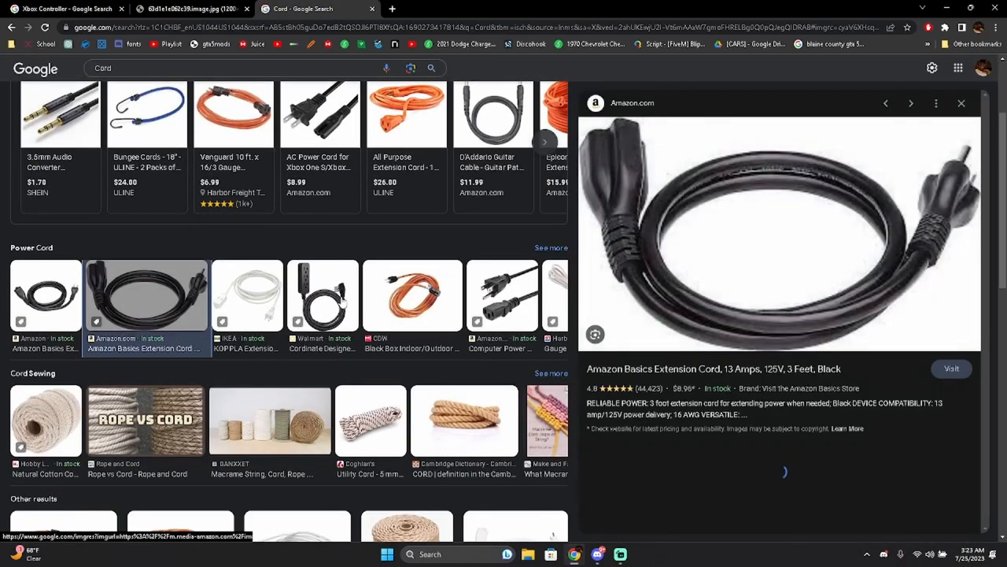
click(412, 296)
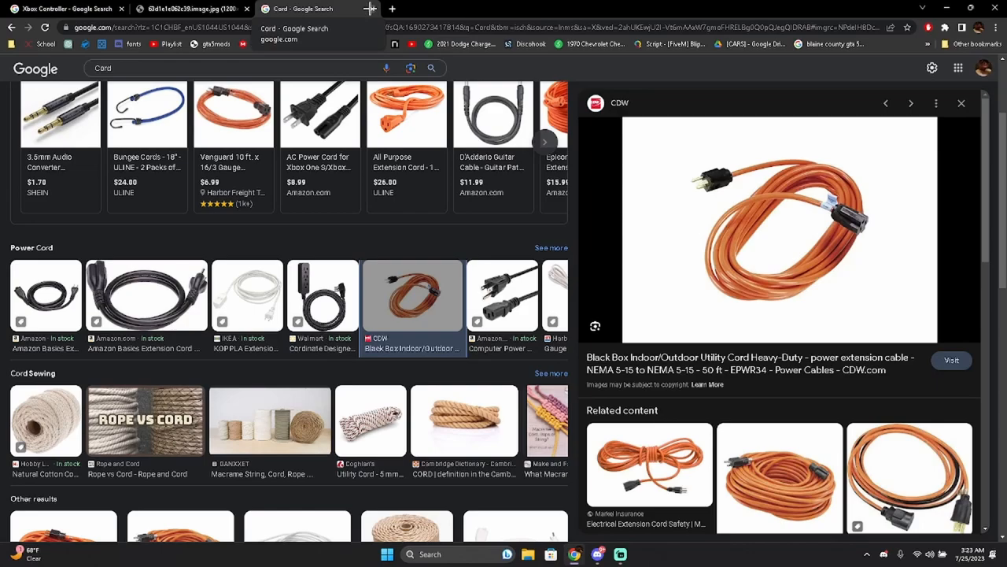
click(189, 10)
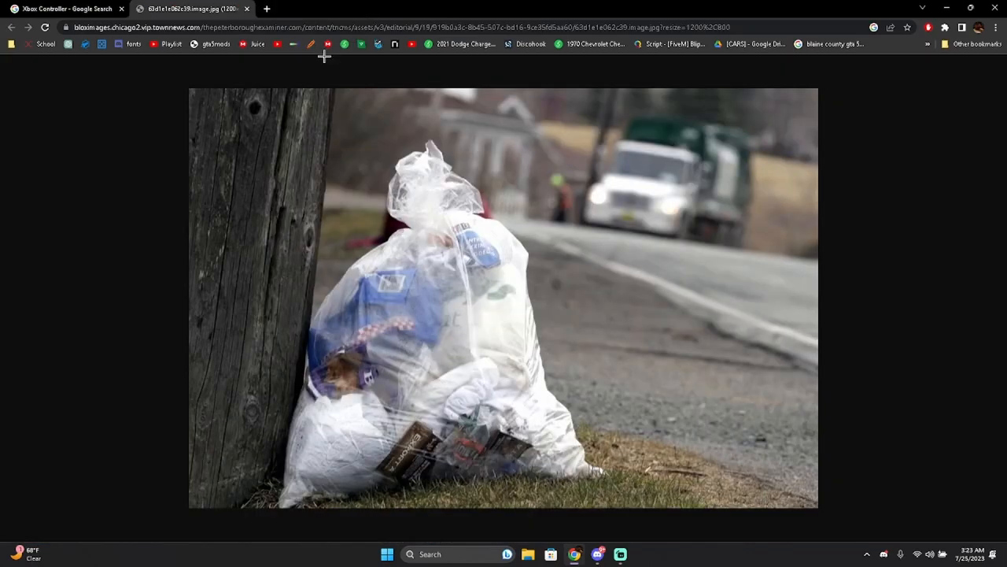